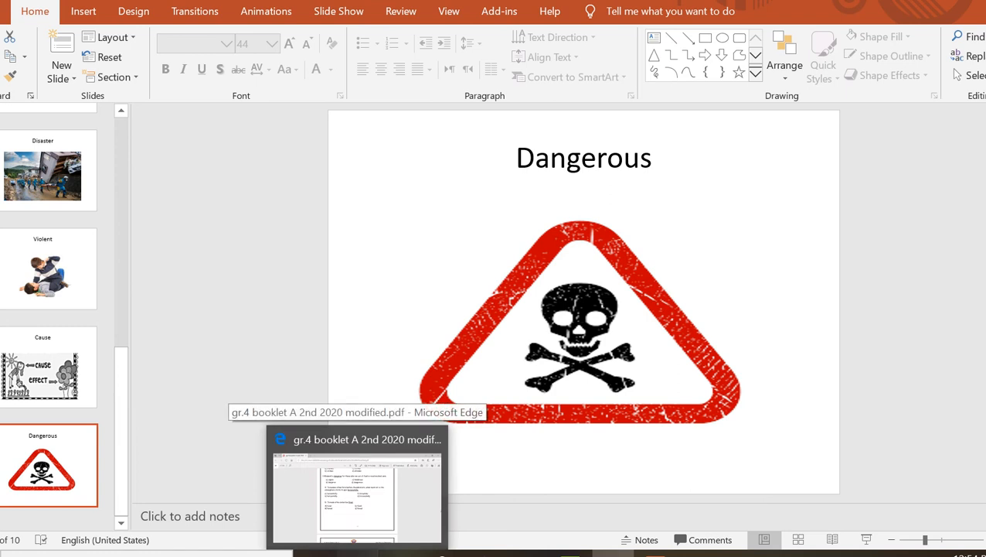
Step: Switch to the grade 4 workbook PDF in Edge and scroll to the first spelling questions on page 87
{"action": "left_click", "coordinate": [357, 479]}
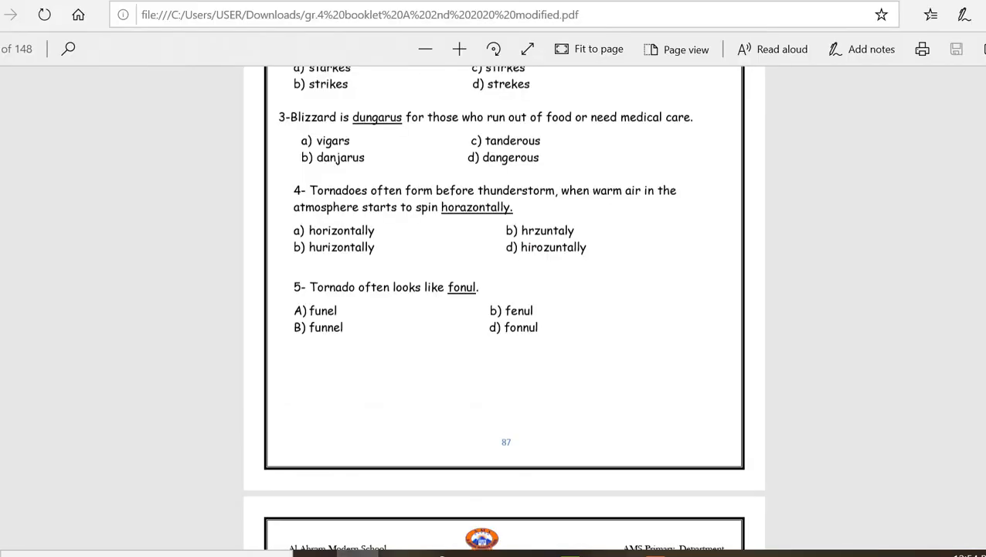
{"action": "scroll", "scroll_direction": "up", "scroll_amount": 3}
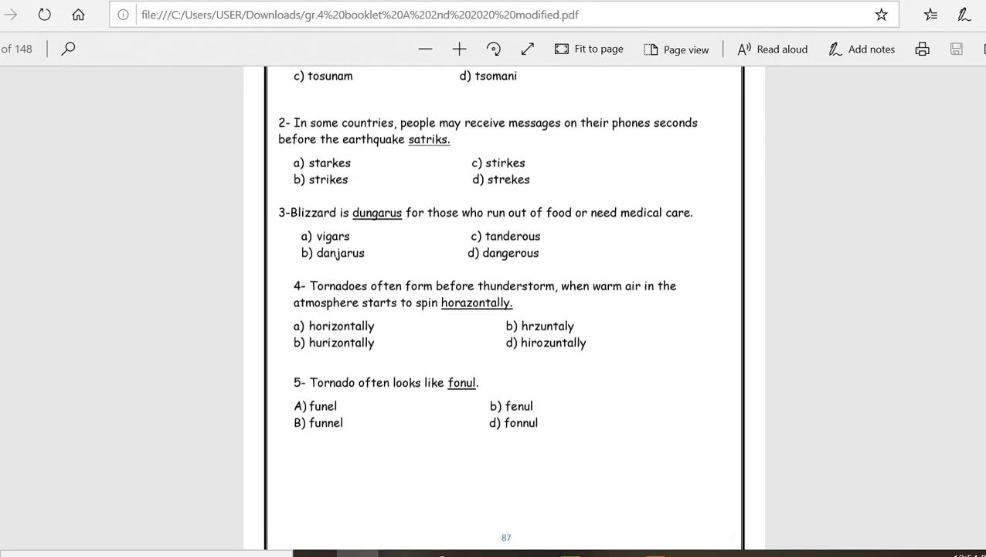
{"action": "scroll", "scroll_direction": "up", "scroll_amount": 3}
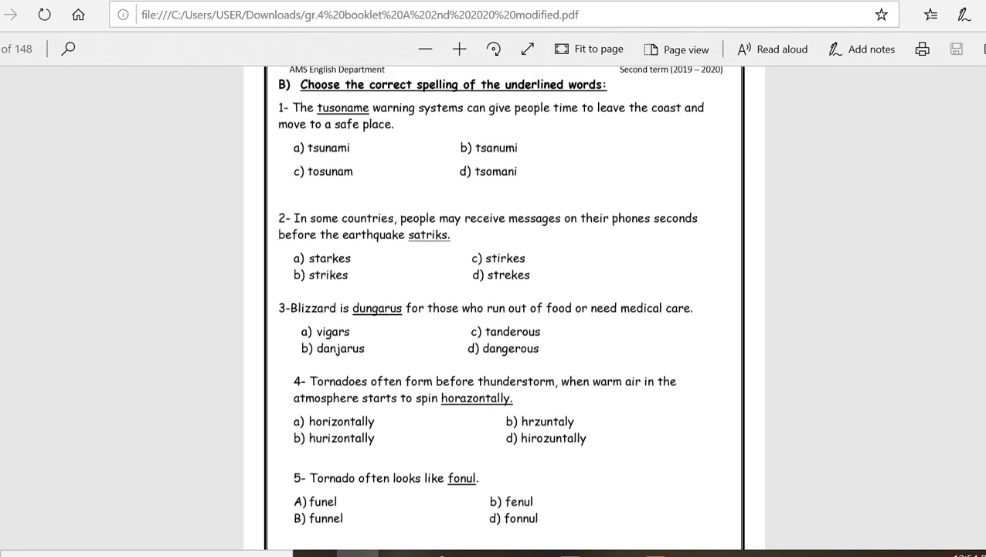